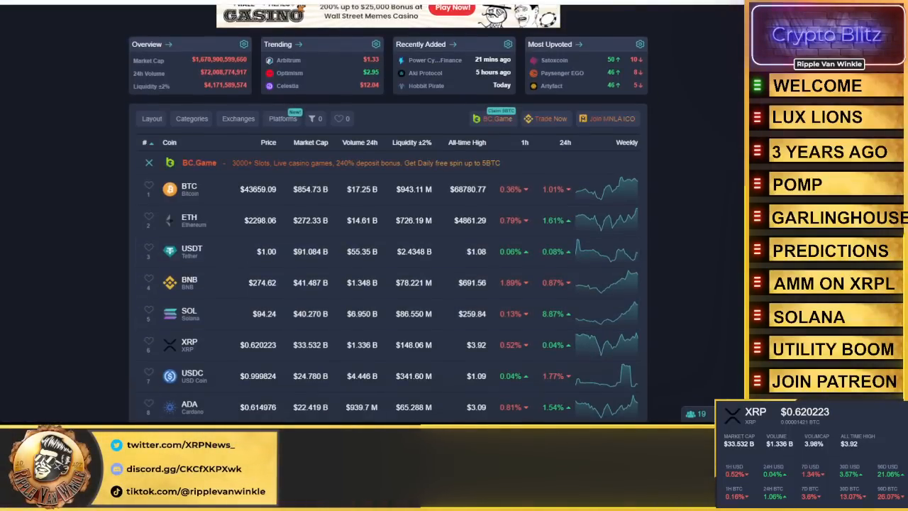
# Browse the Lux Lions store listing down through the Generation 2 tiers and Lux Lioness, then back up.
pyautogui.click(817, 117)
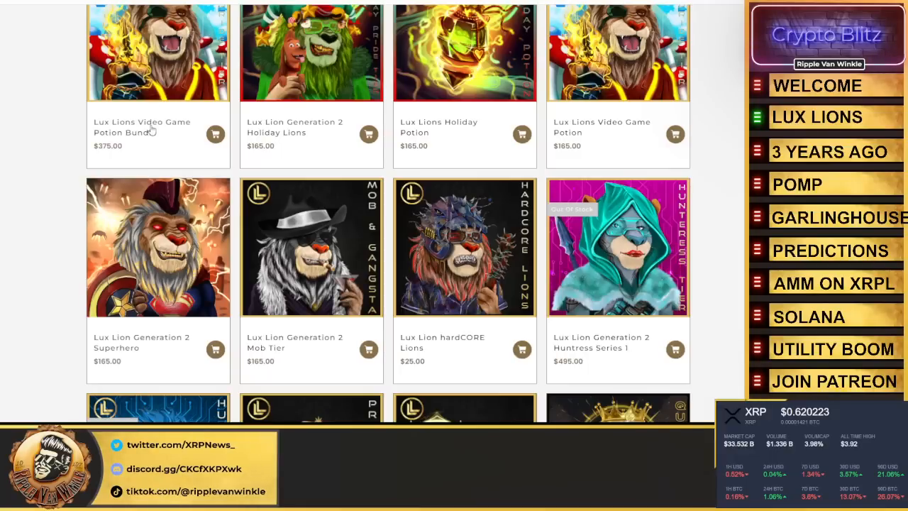
pyautogui.moveTo(226, 187)
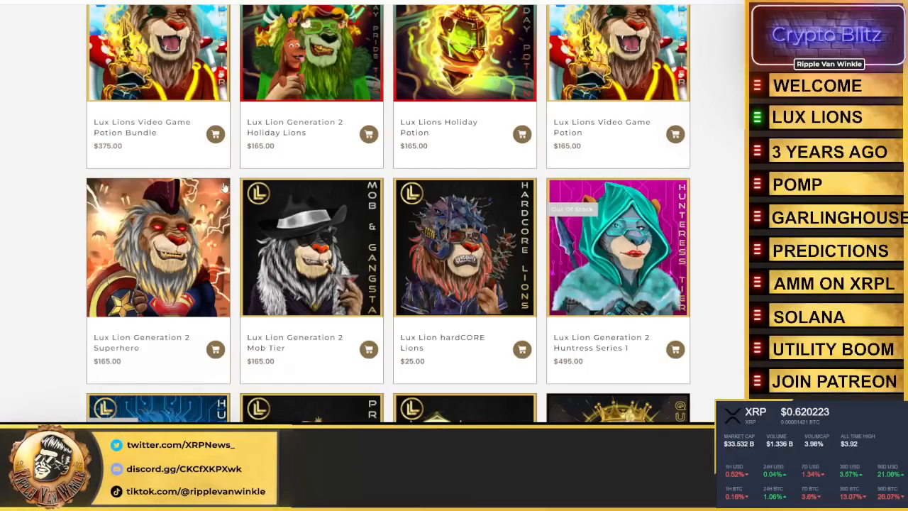
pyautogui.scroll(-3)
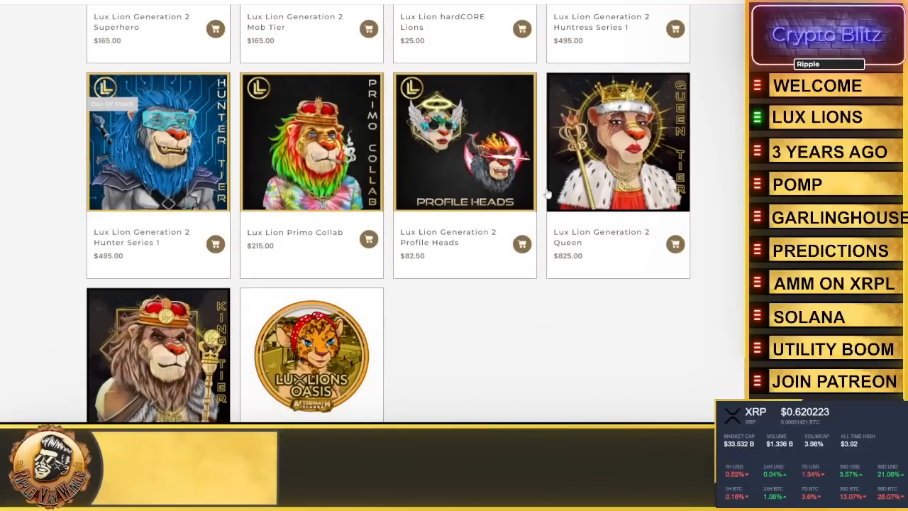
pyautogui.scroll(-3)
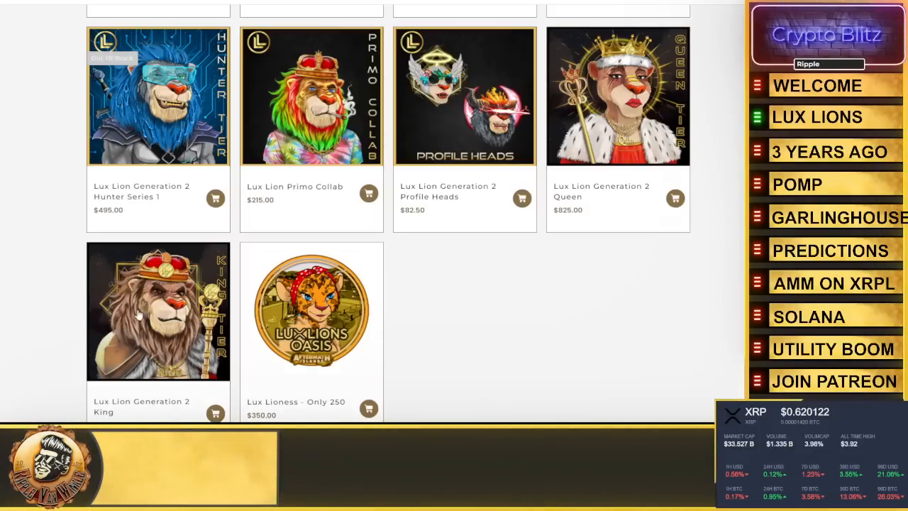
pyautogui.scroll(3)
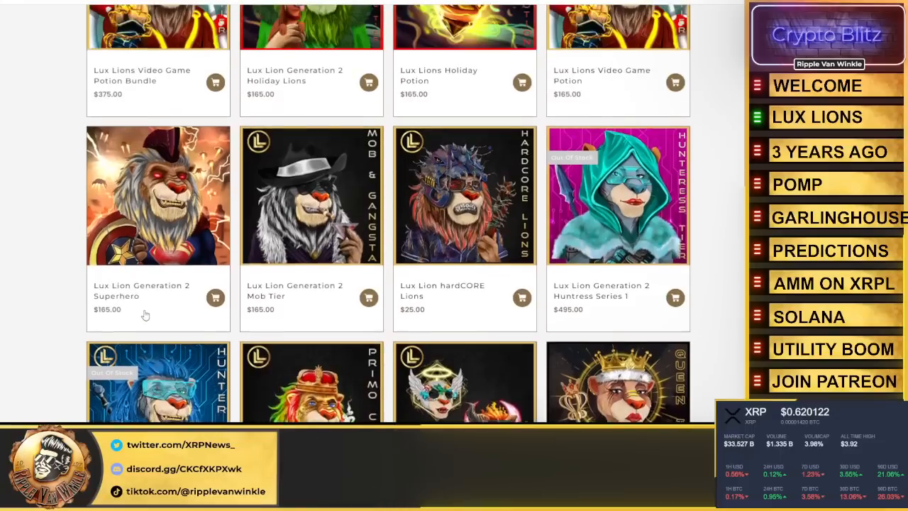
pyautogui.scroll(3)
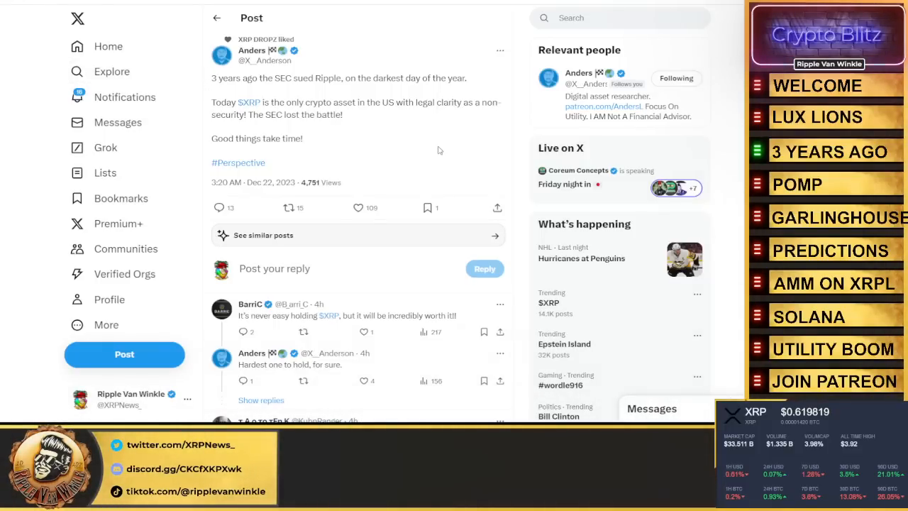
pyautogui.moveTo(352, 143)
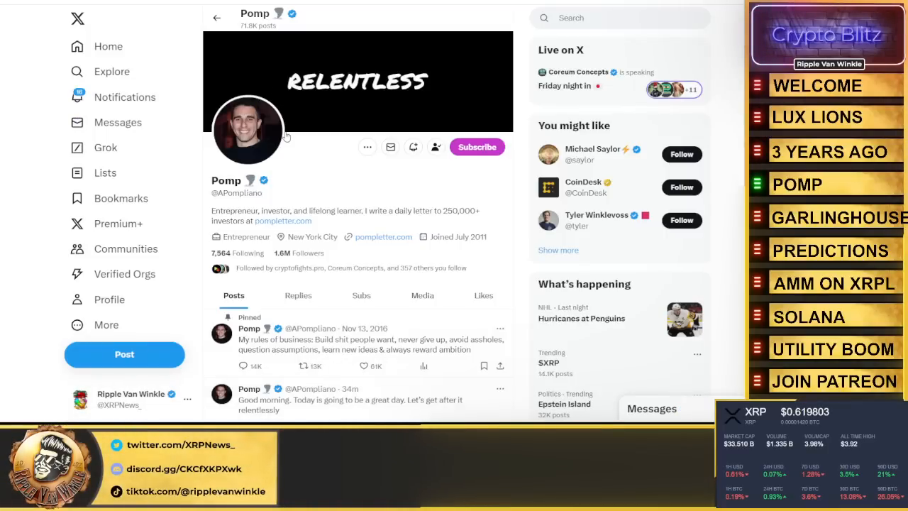
pyautogui.moveTo(322, 149)
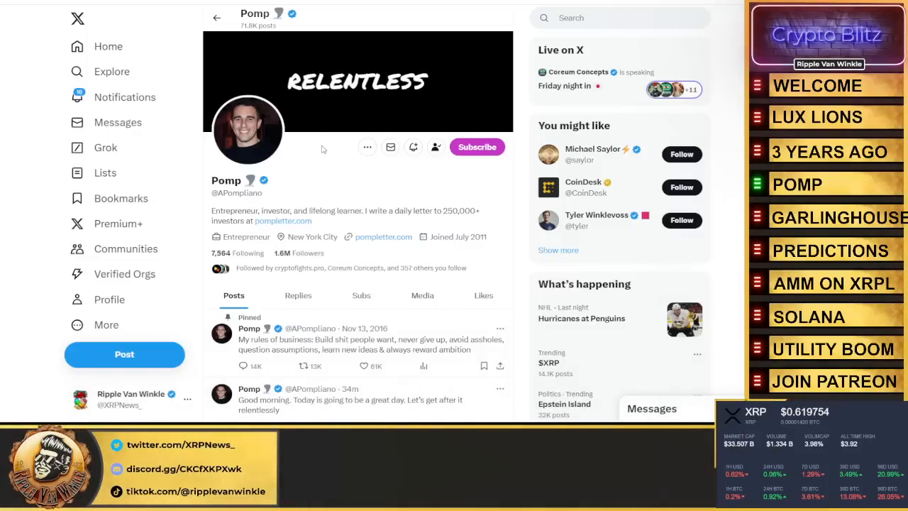
pyautogui.moveTo(298, 151)
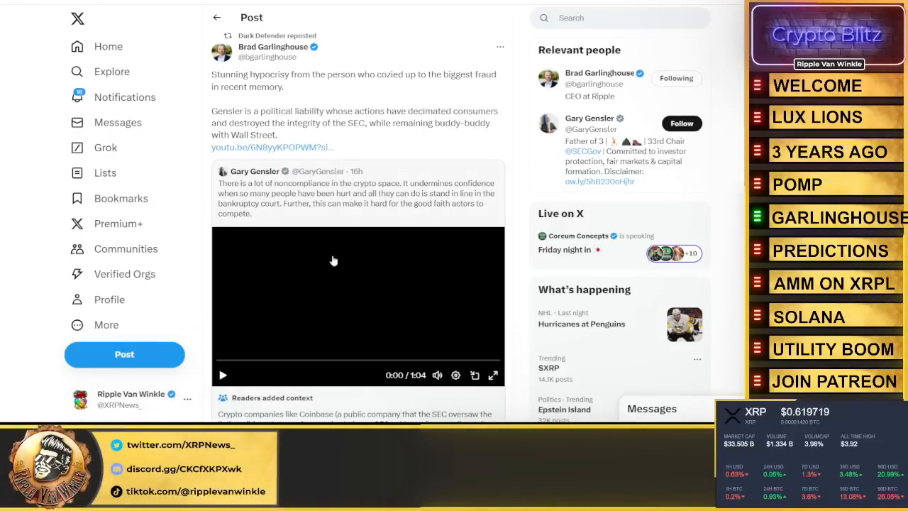
pyautogui.moveTo(298, 267)
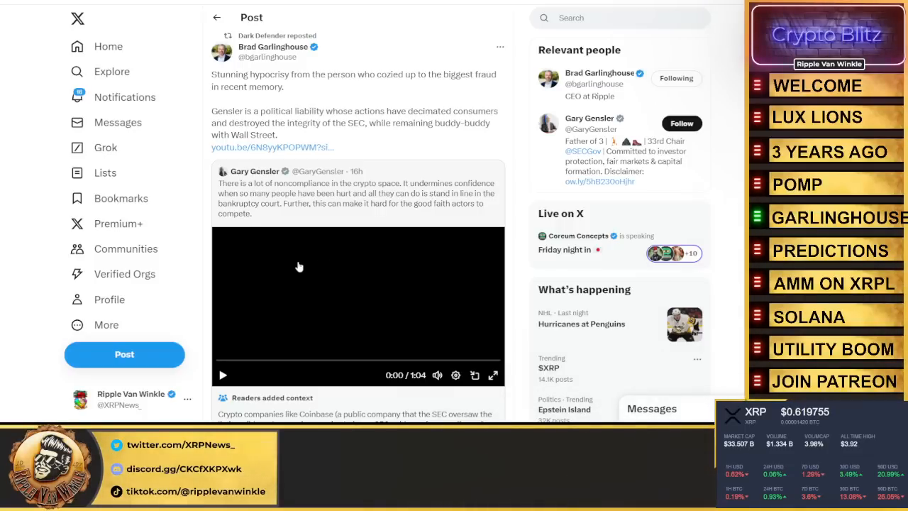
pyautogui.moveTo(320, 294)
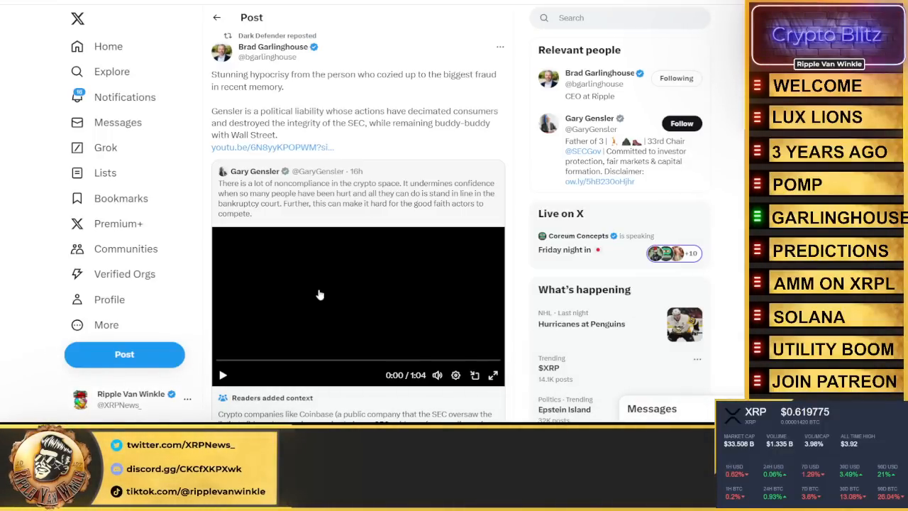
# Reveal the readers' added context beneath Gensler's quoted video about Coinbase seeking SEC guidance.
pyautogui.scroll(-3)
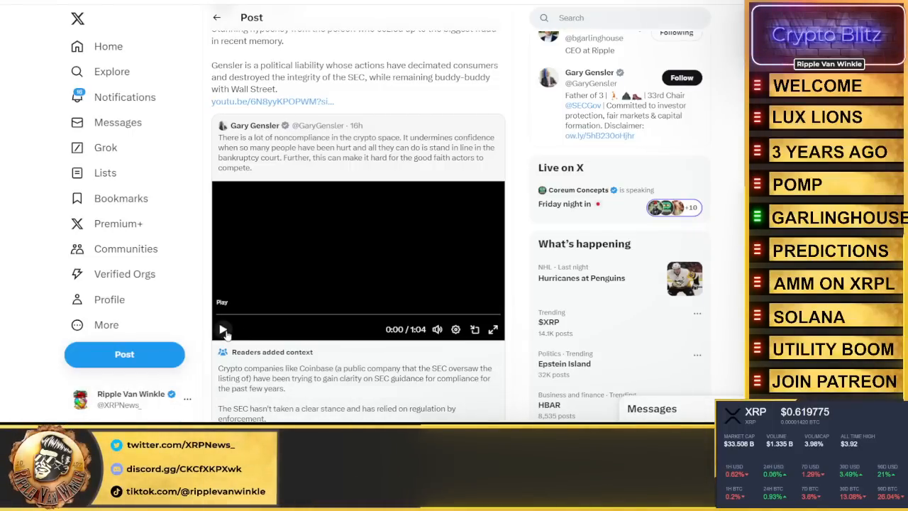
# Play the embedded Gensler video clip in the Garlinghouse post.
pyautogui.click(224, 329)
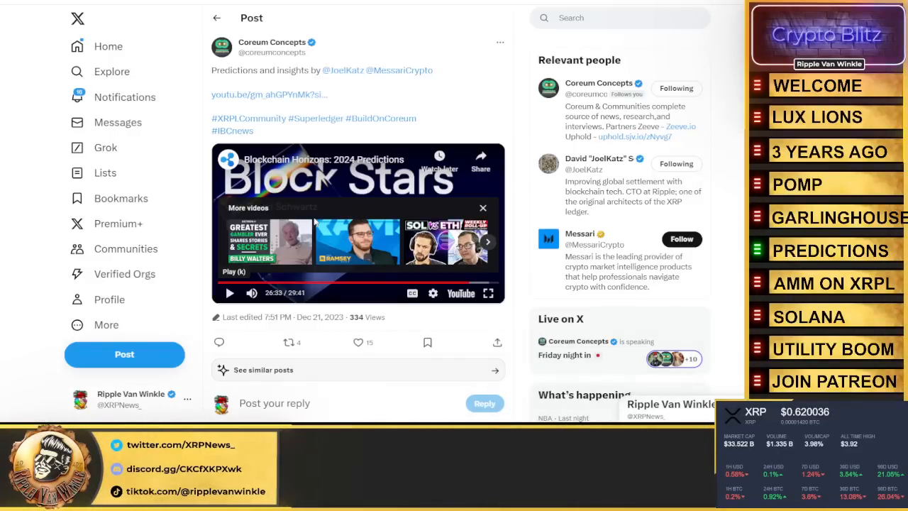
# Play the Blockchain Horizons 2024 Predictions video and pause it at about 27:57.
pyautogui.click(230, 293)
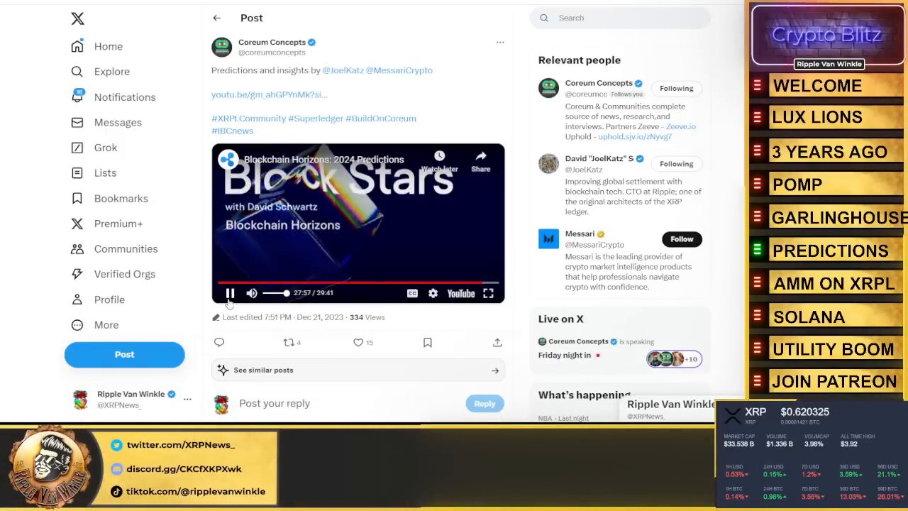
pyautogui.click(229, 293)
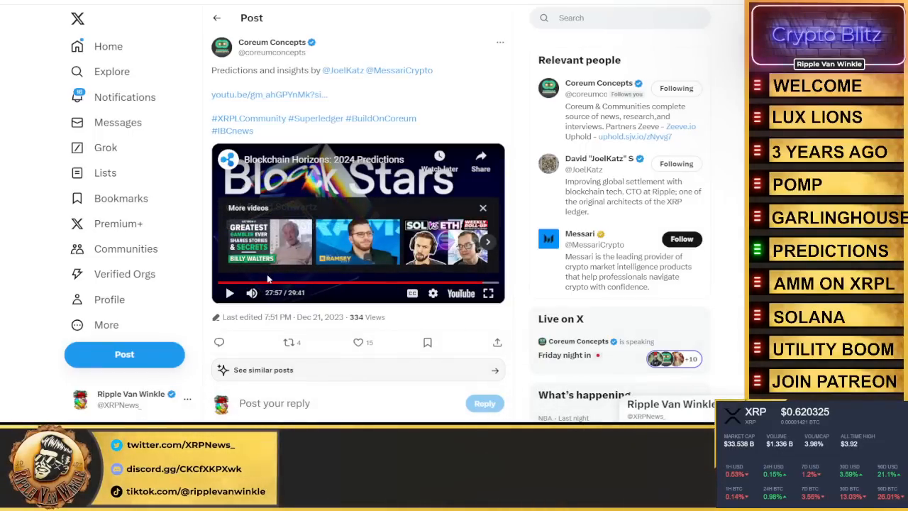
pyautogui.moveTo(253, 292)
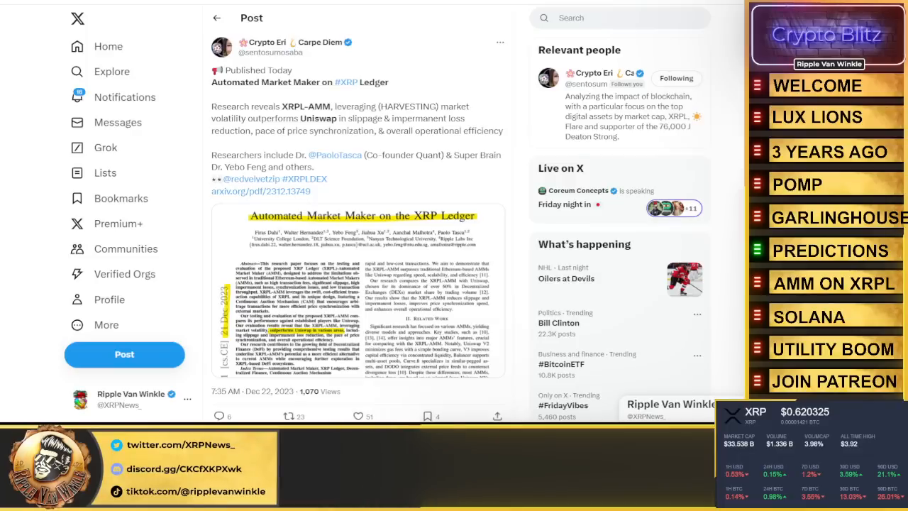
pyautogui.moveTo(335, 155)
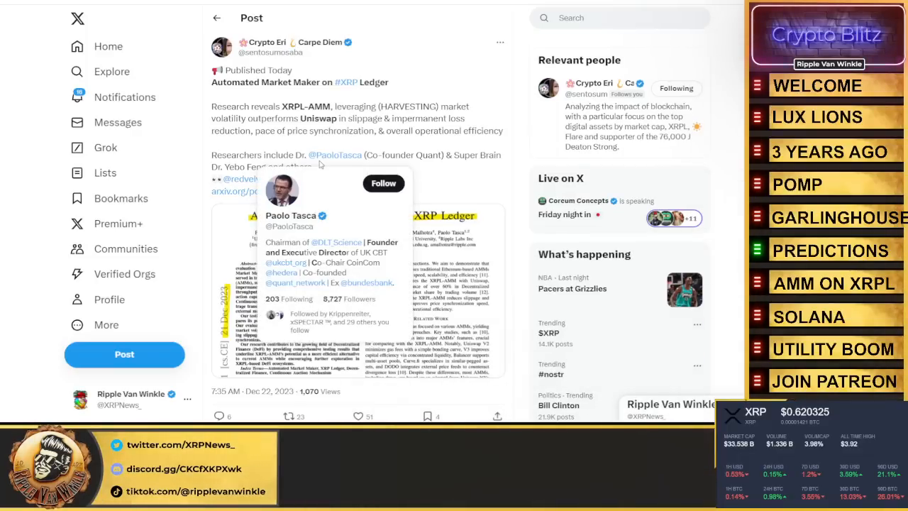
pyautogui.moveTo(488, 44)
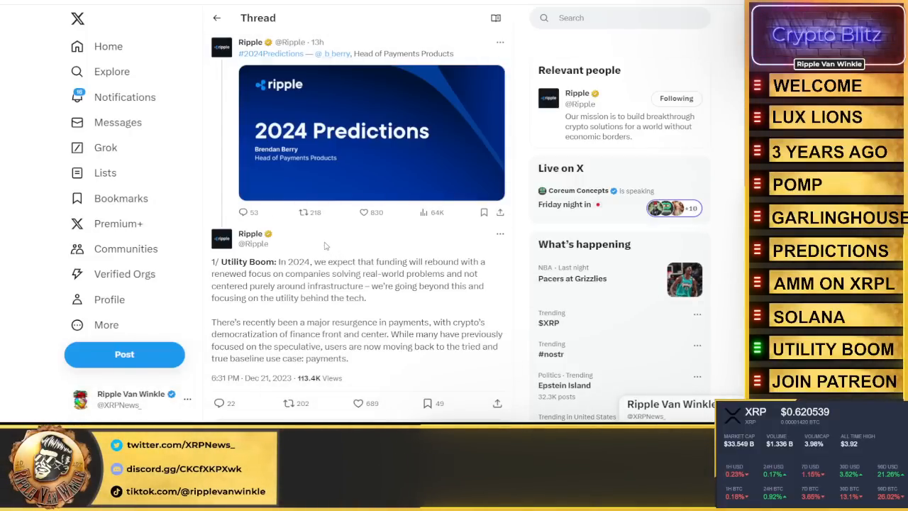
# Move down the Ripple predictions thread and open the '3/ Stablecoins dominate outside the US' post on its own.
pyautogui.scroll(-3)
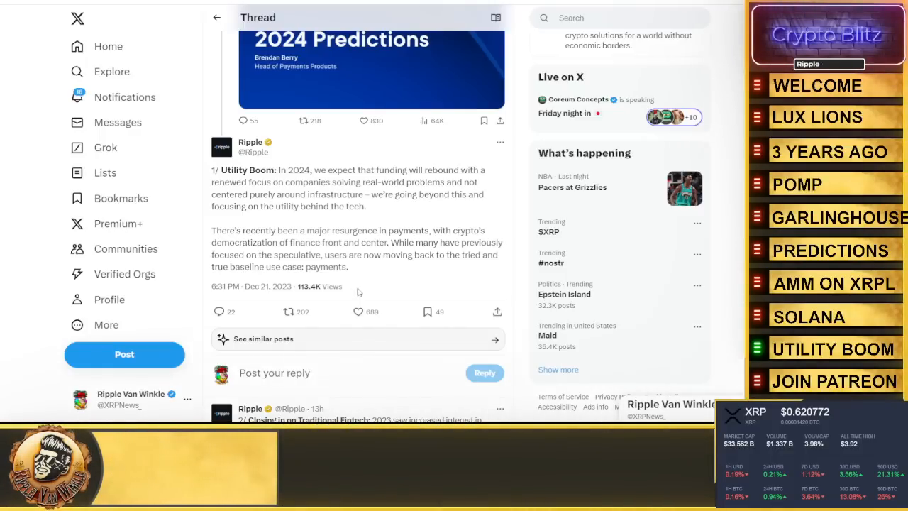
pyautogui.scroll(-3)
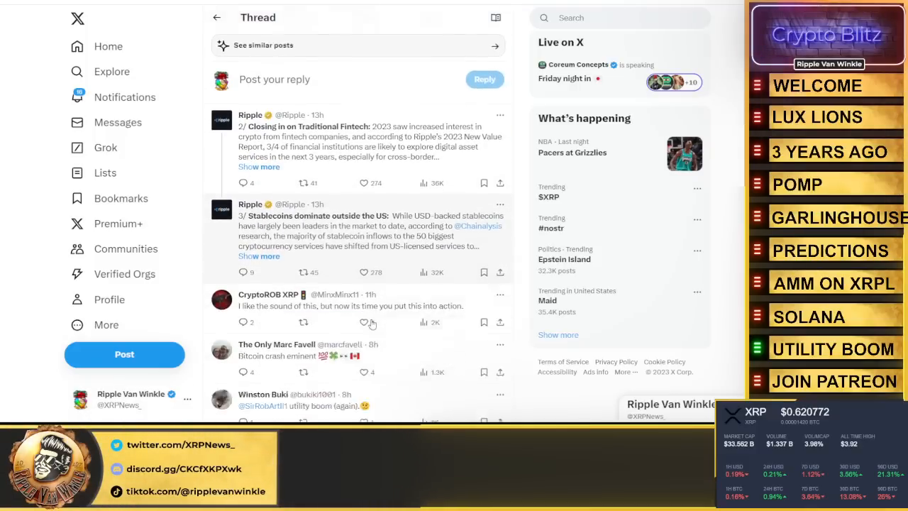
pyautogui.scroll(-3)
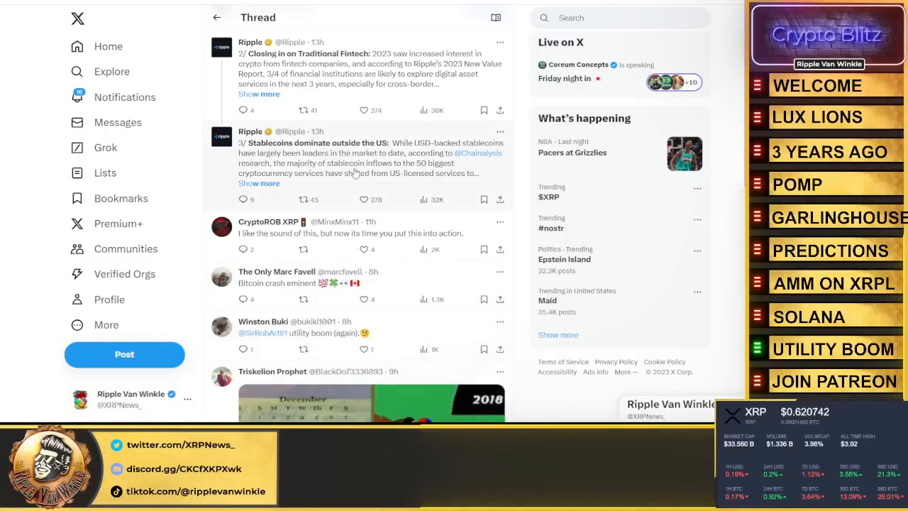
pyautogui.click(355, 153)
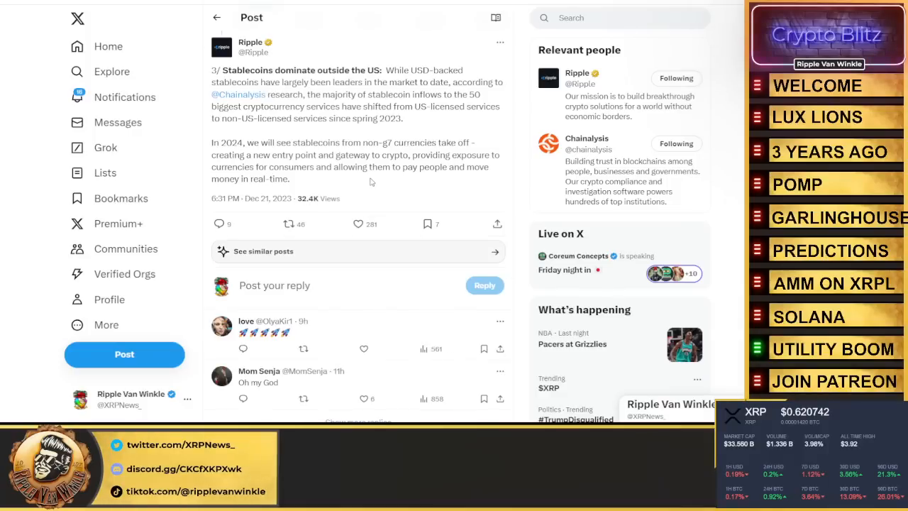